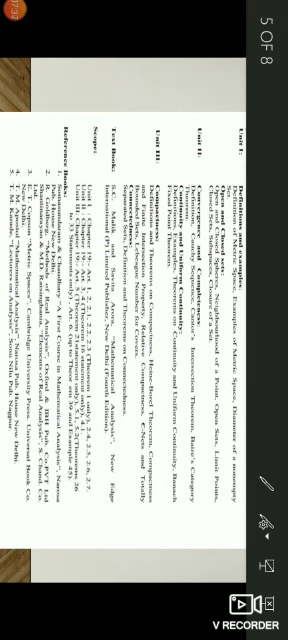
scroll(up, 3)
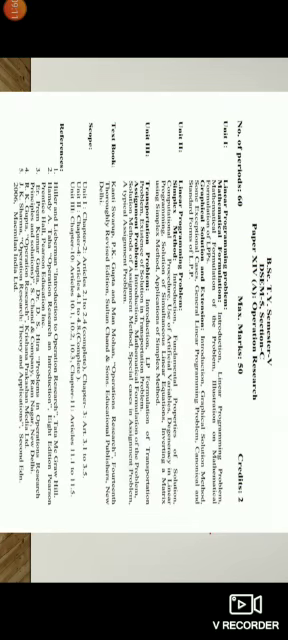
scroll(down, 3)
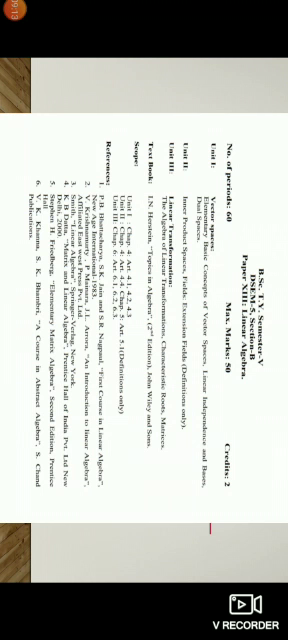